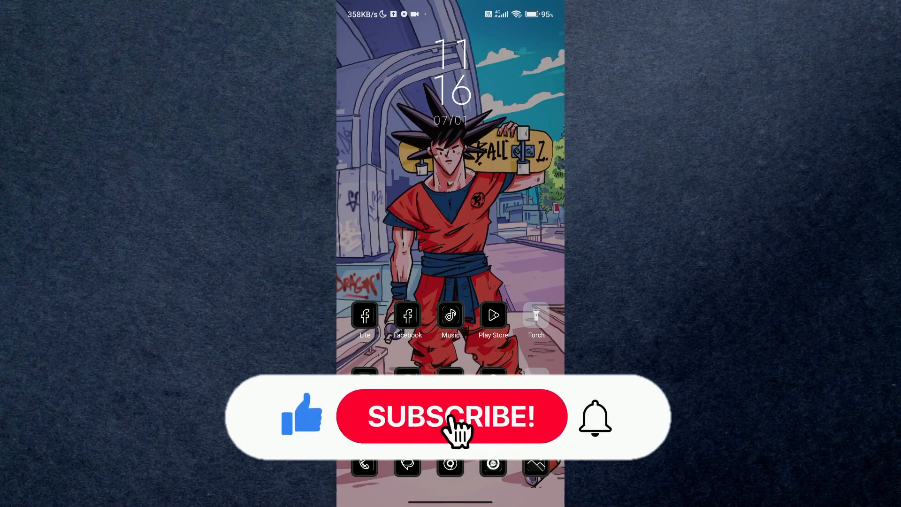
Search the installed apps for "sett" so Settings appears in the results.
click(452, 417)
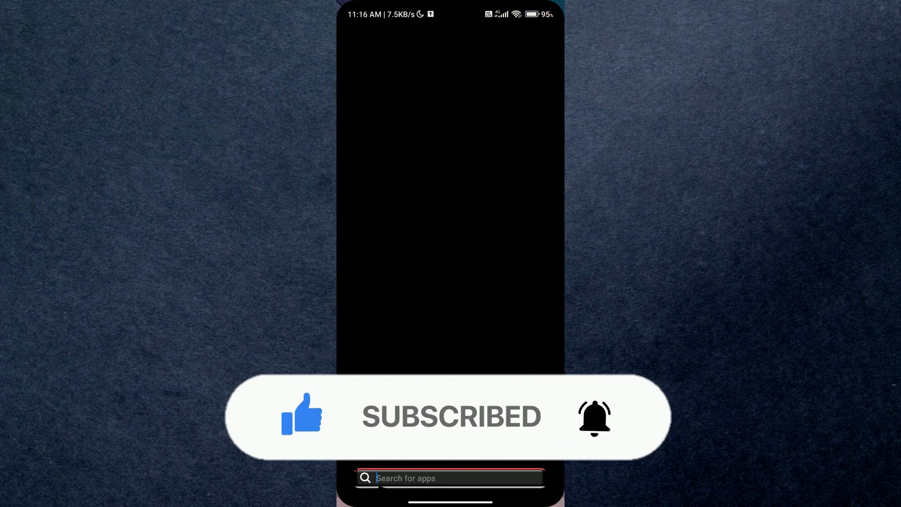
text(sett)
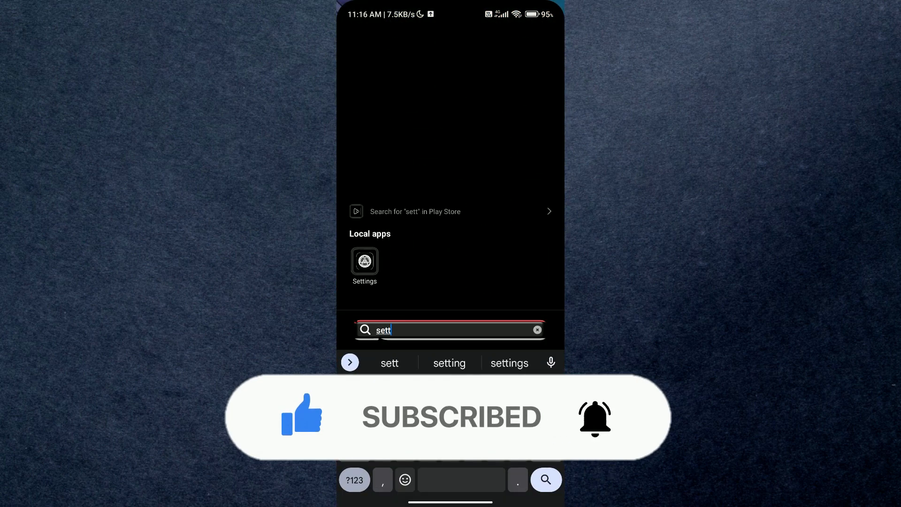
Launch Settings and scroll down the main list toward the Google entry.
click(364, 262)
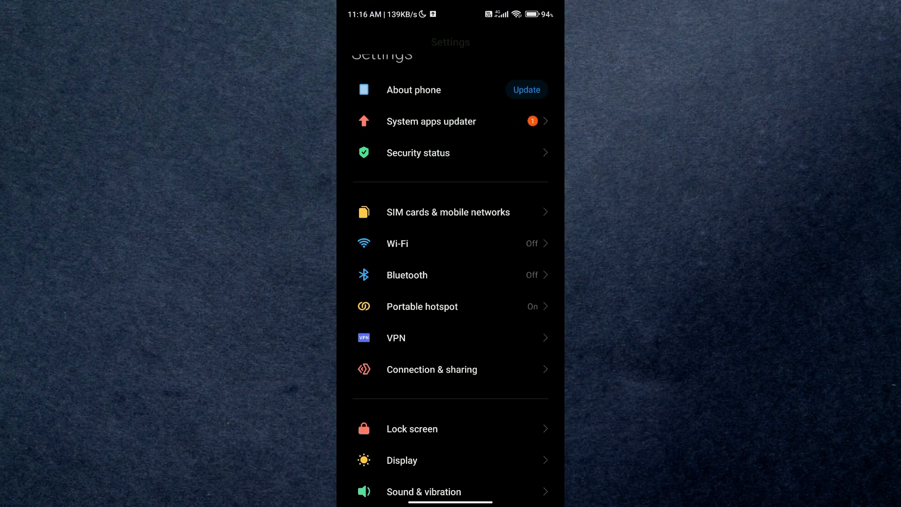
scroll(down, 3)
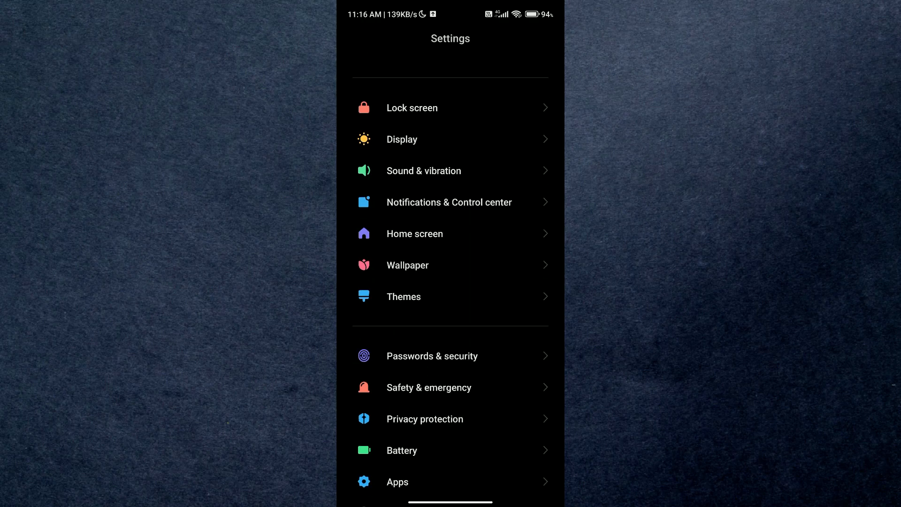
scroll(down, 3)
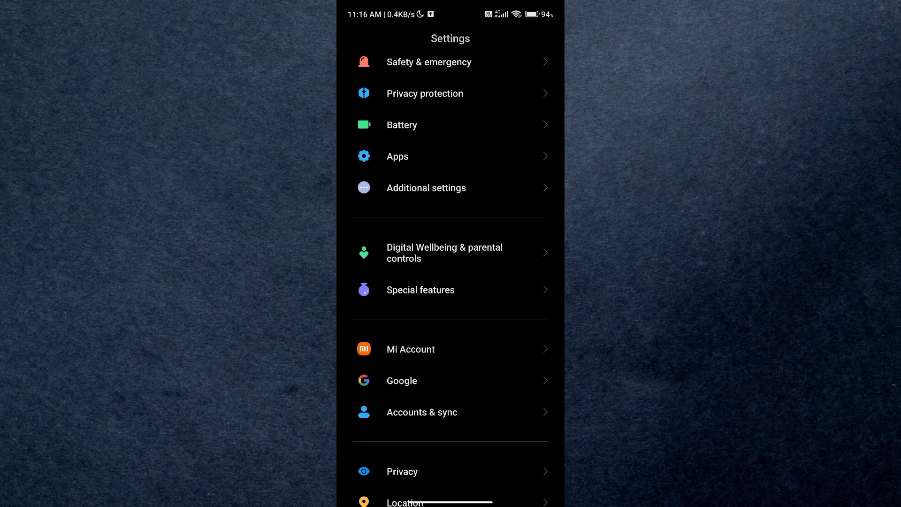
scroll(down, 3)
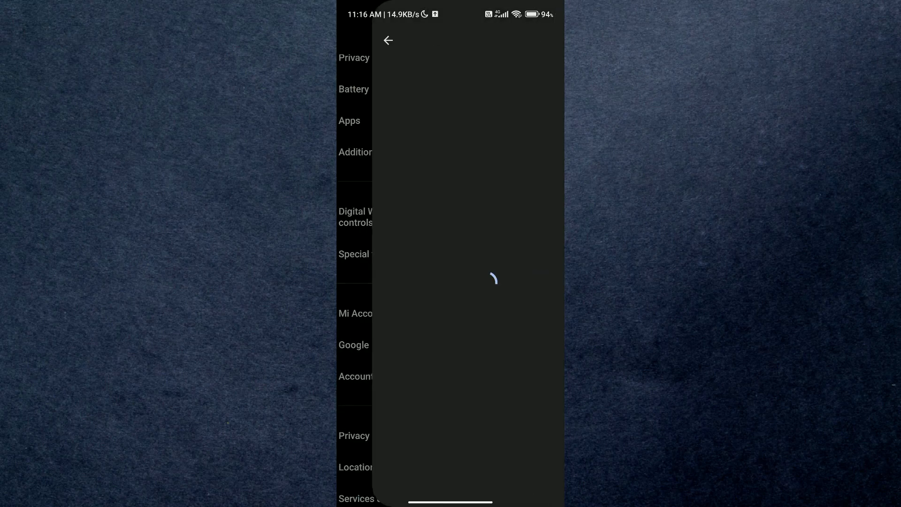
Enter the Google settings page listing the signed-in account and device services.
click(354, 345)
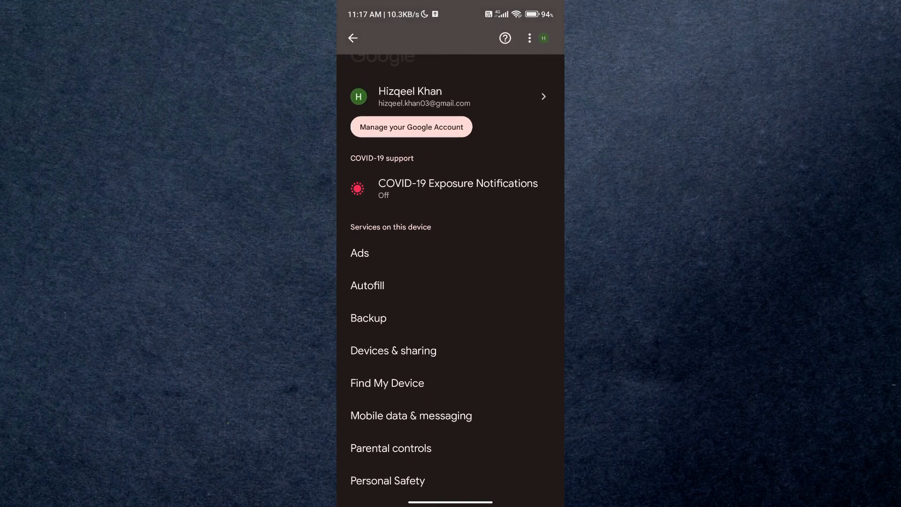
scroll(down, 3)
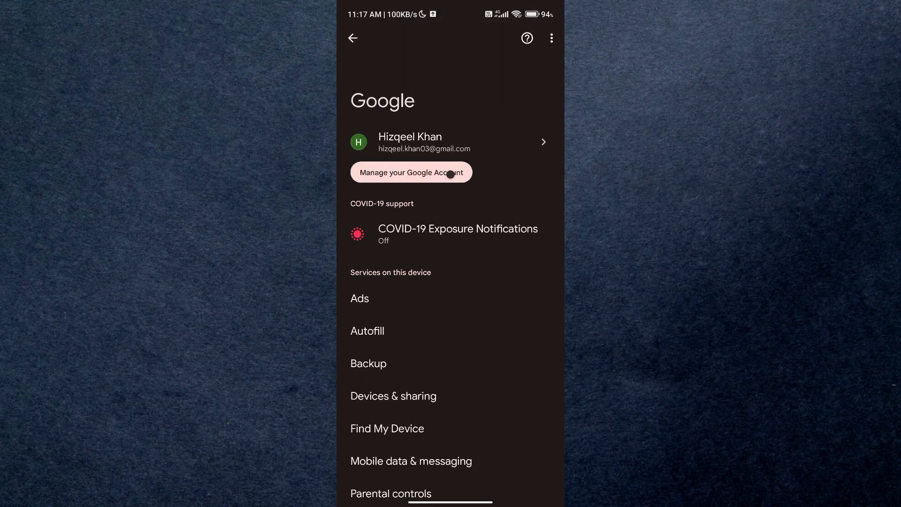
Go into Manage your Google Account and scroll the Security page down to Password Manager.
click(412, 172)
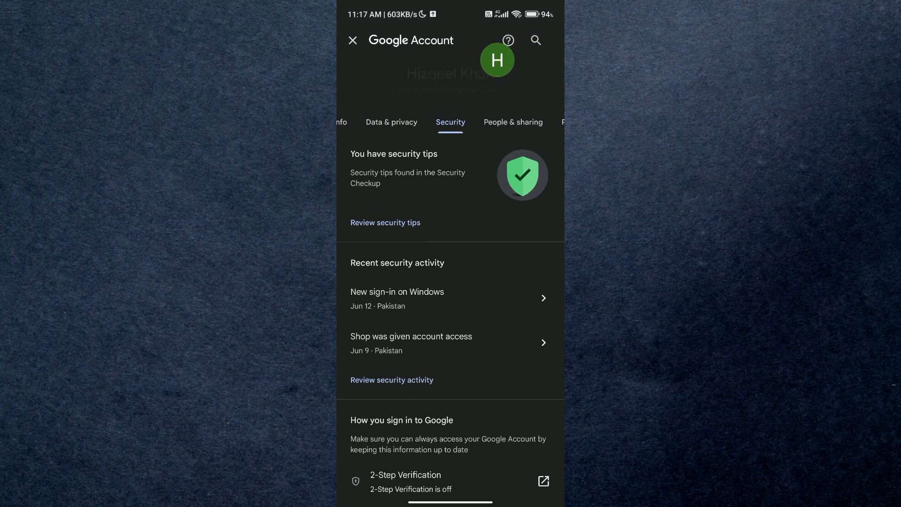
scroll(down, 3)
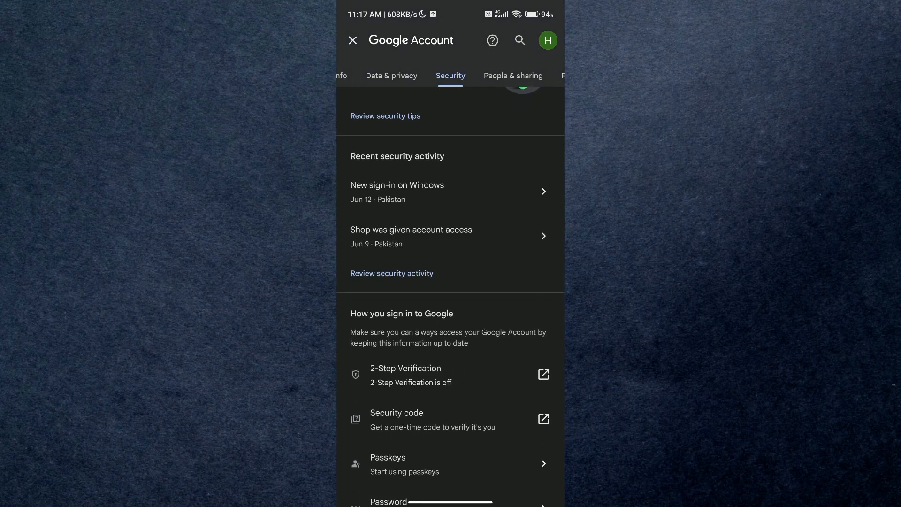
scroll(down, 3)
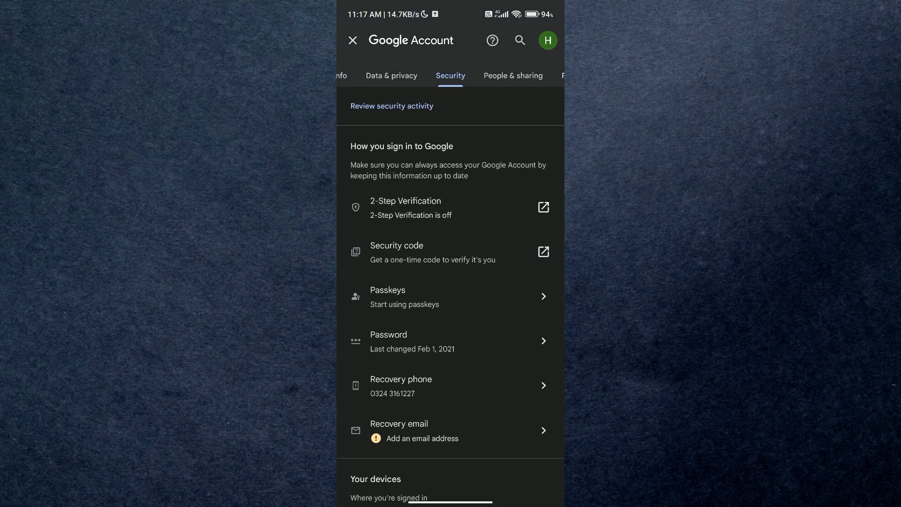
scroll(down, 3)
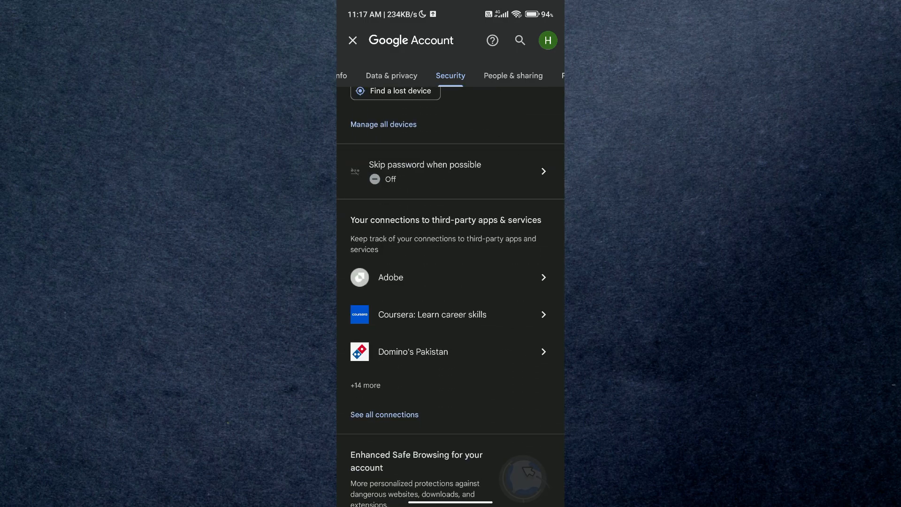
scroll(down, 3)
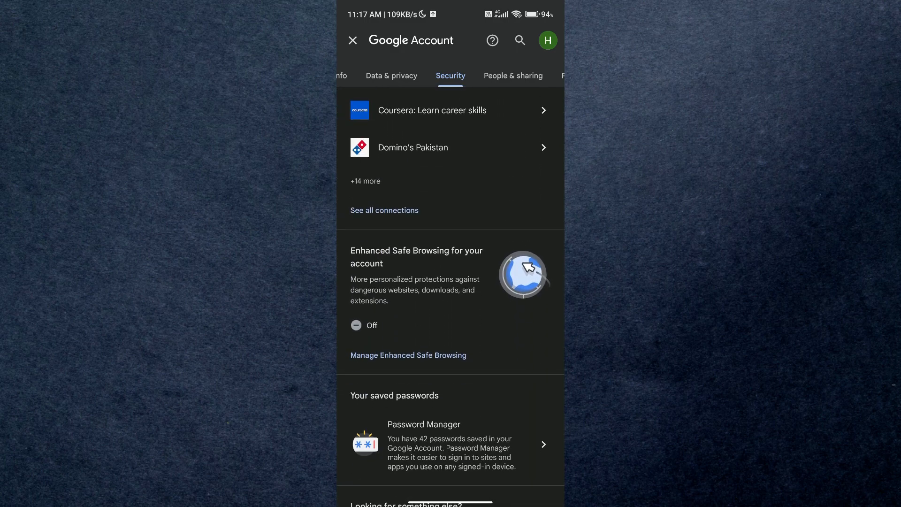
scroll(down, 3)
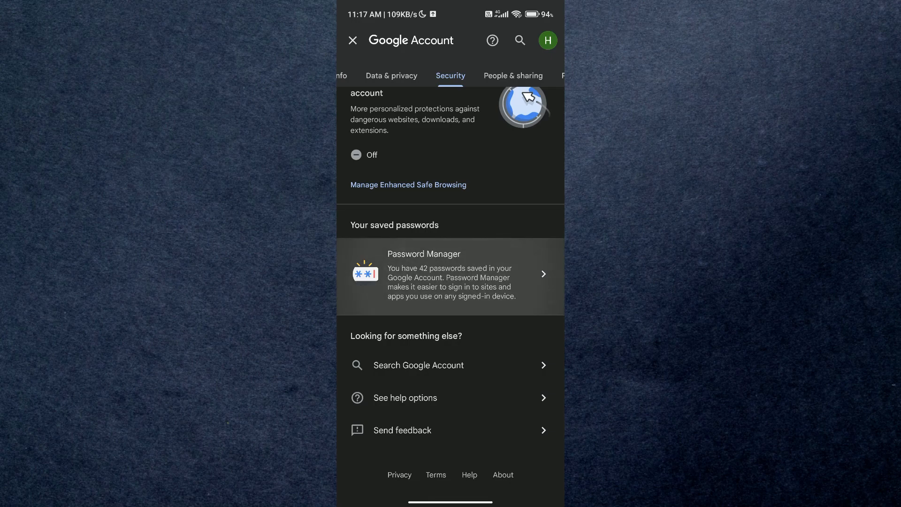
Enter Password Manager and search the saved passwords for "ne", narrowing to five matches.
click(450, 276)
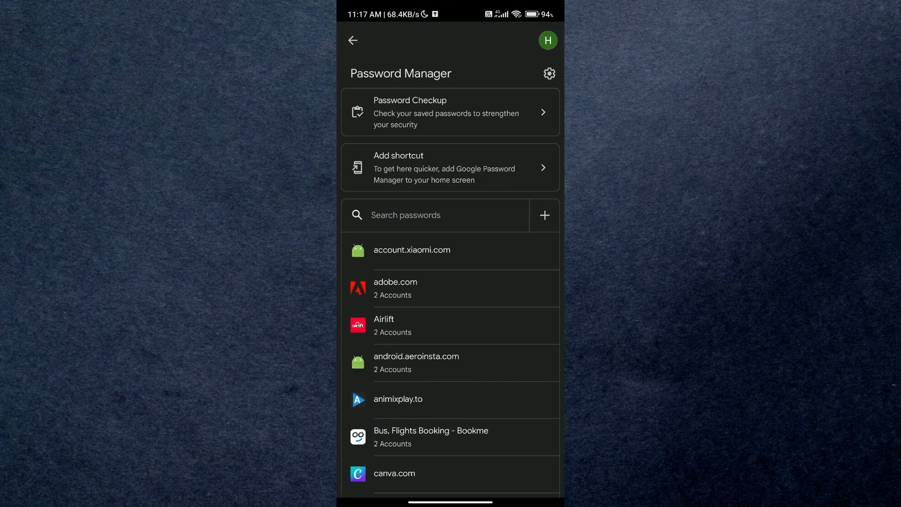
text(ne)
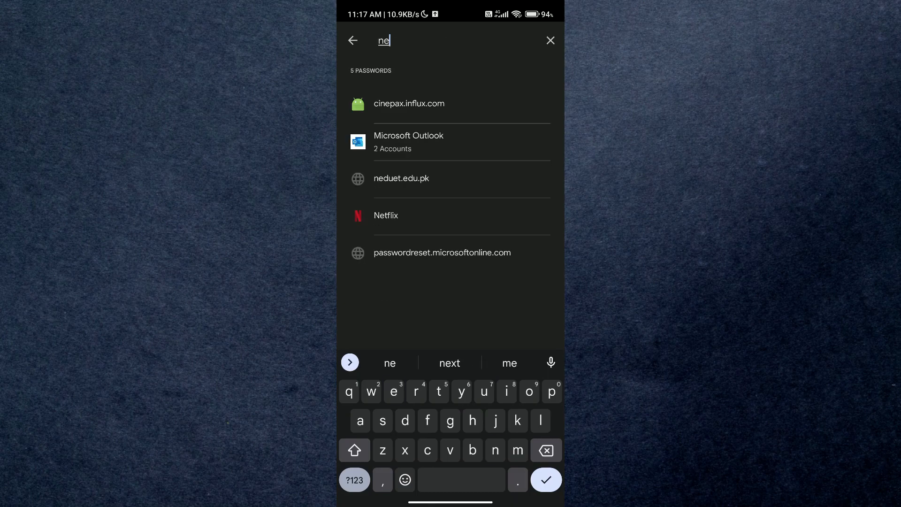
View the saved Netflix login with its email and hidden password, then return to the "ne" matches.
click(442, 215)
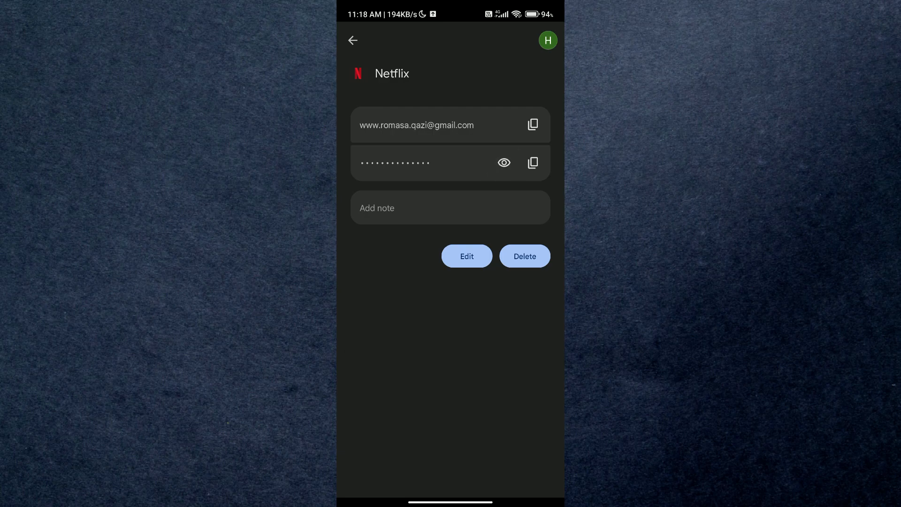
text(ne)
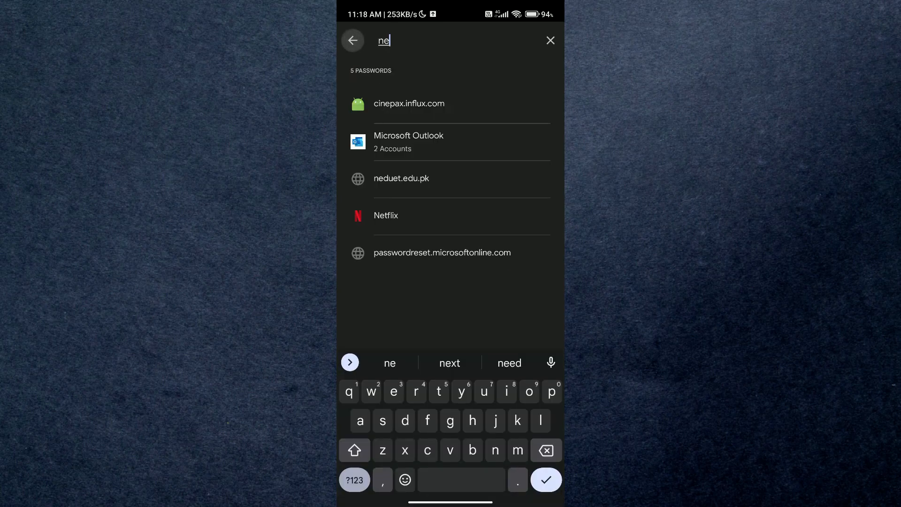